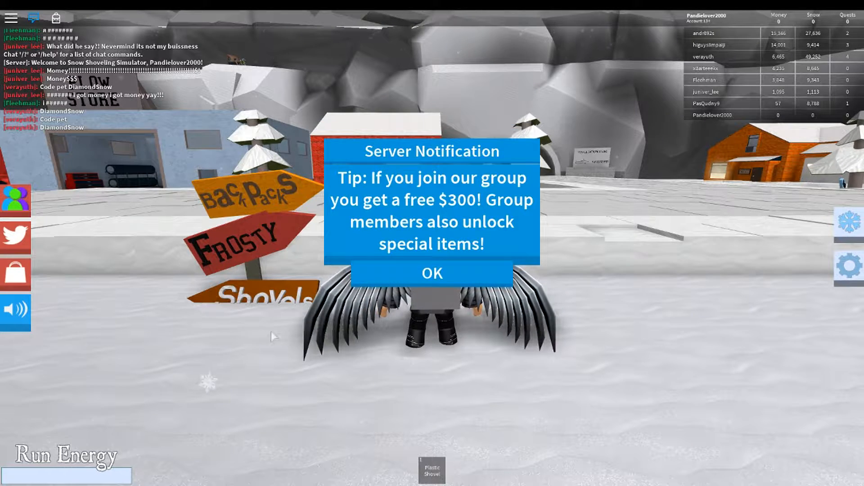
Step: Dismiss the Server Notification tip about joining the group
click(431, 274)
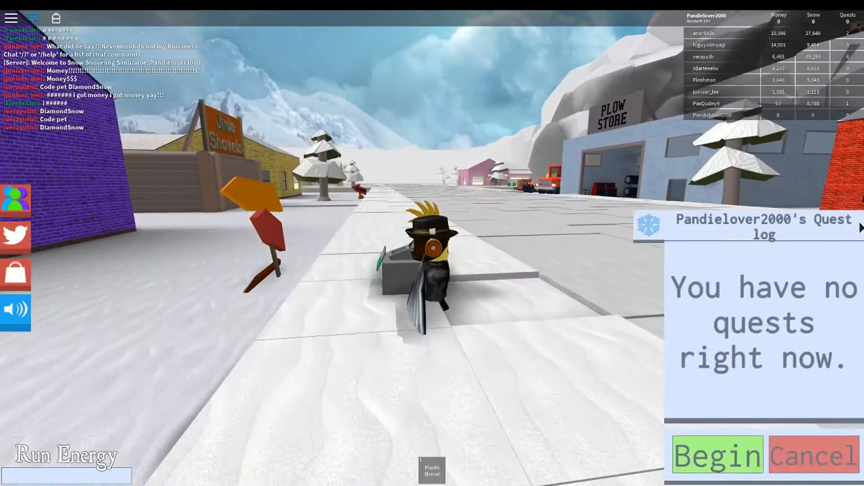
Step: Close the empty quest log before heading into the Plow Store
click(814, 457)
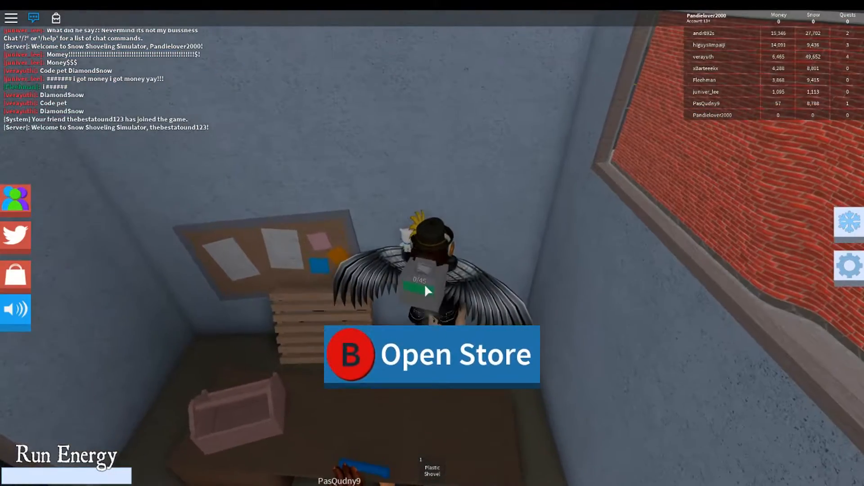
Step: Open the plow store at the counter, showing the Mini Plow at $29,251
click(431, 354)
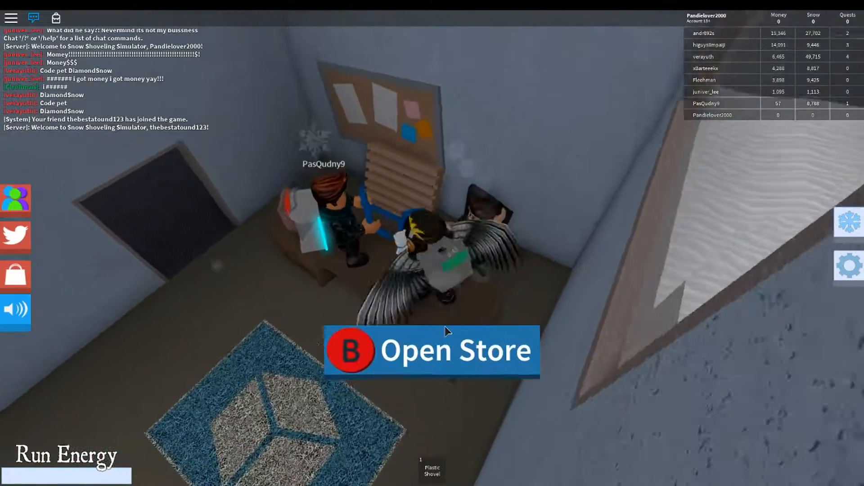
click(431, 351)
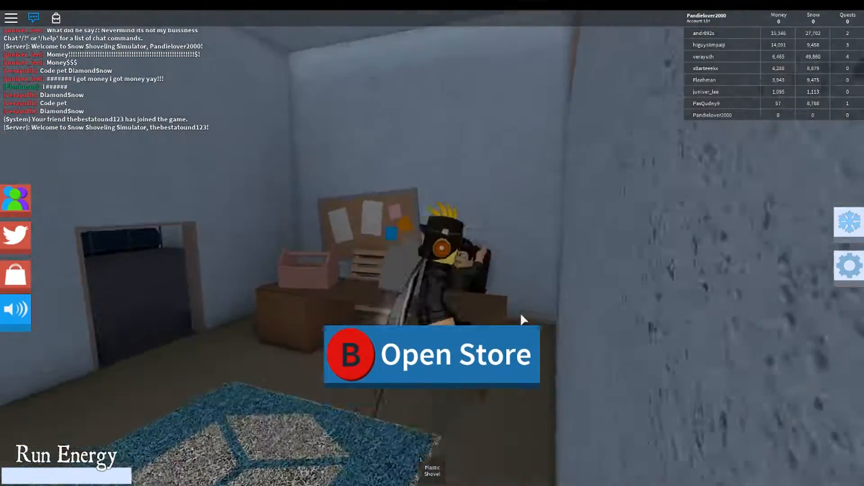
click(431, 354)
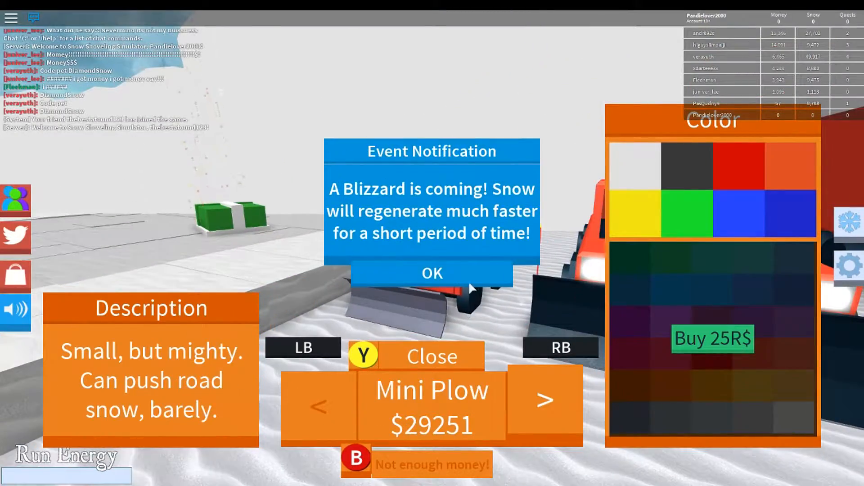
Step: Cycle the store to the Big Plow and Abominable Snowmobile, then back one vehicle
click(545, 400)
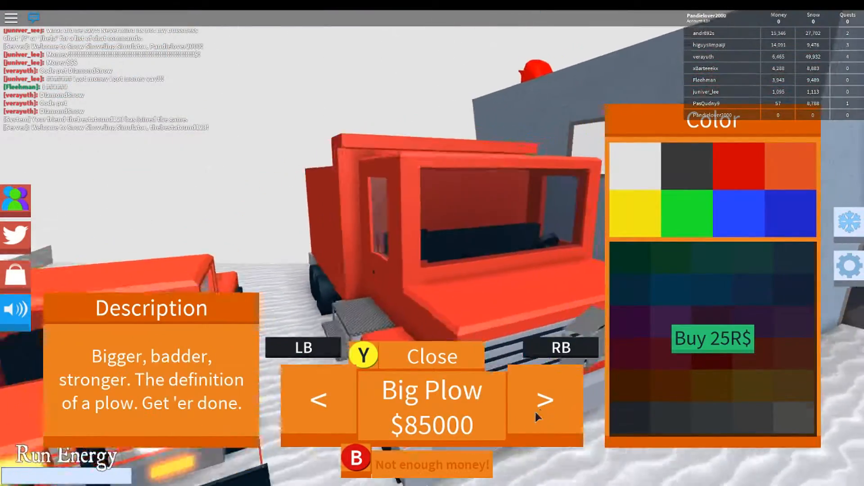
click(546, 401)
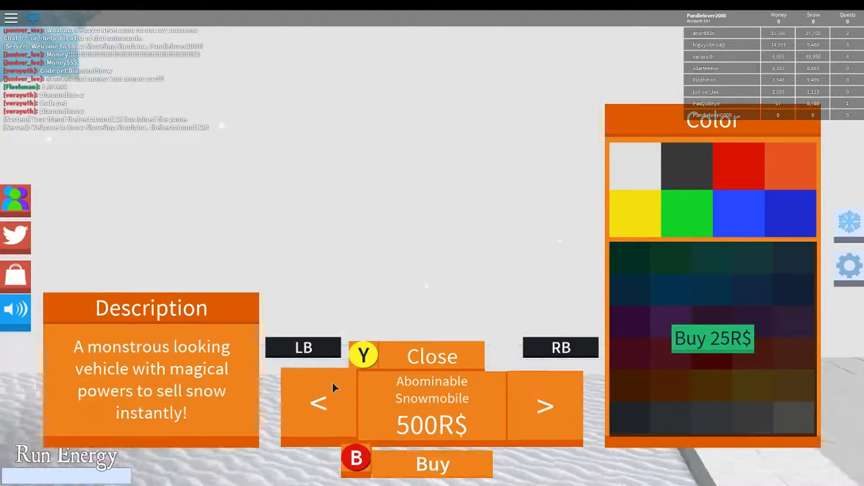
click(546, 401)
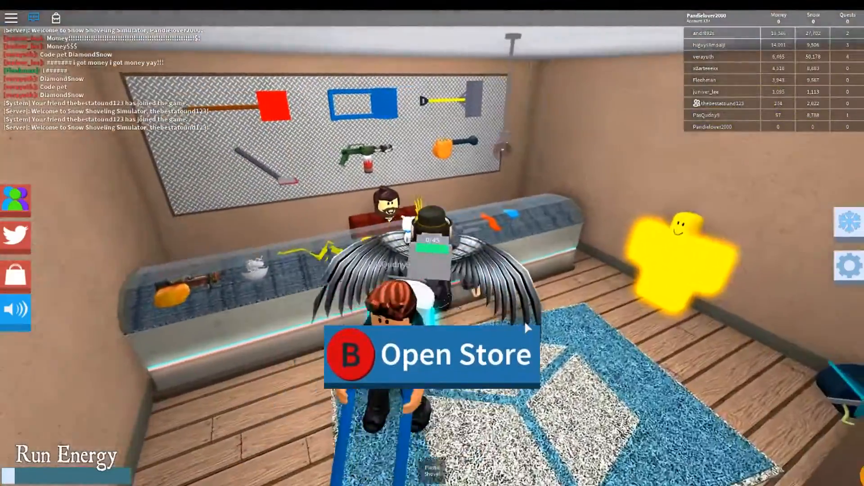
Step: Leave the plow store and head toward the shovel shop
click(351, 354)
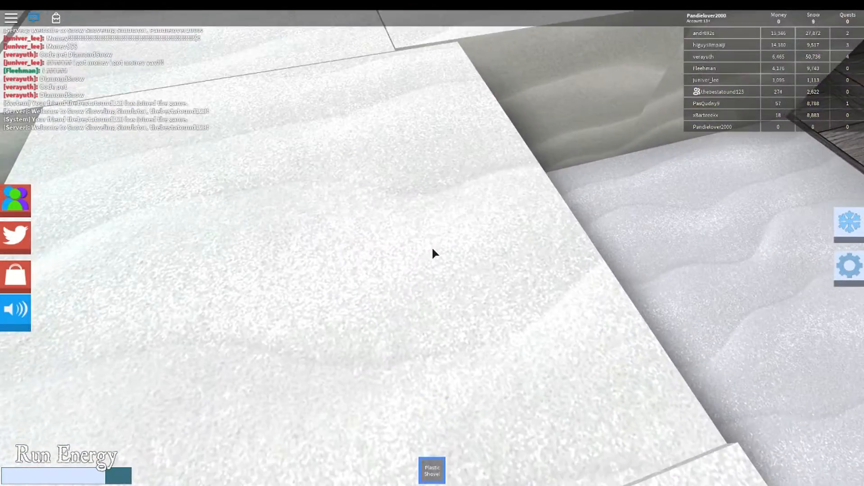
Step: Dig a pit in the snow with the Plastic Shovel, raising collected snow to 42
click(432, 254)
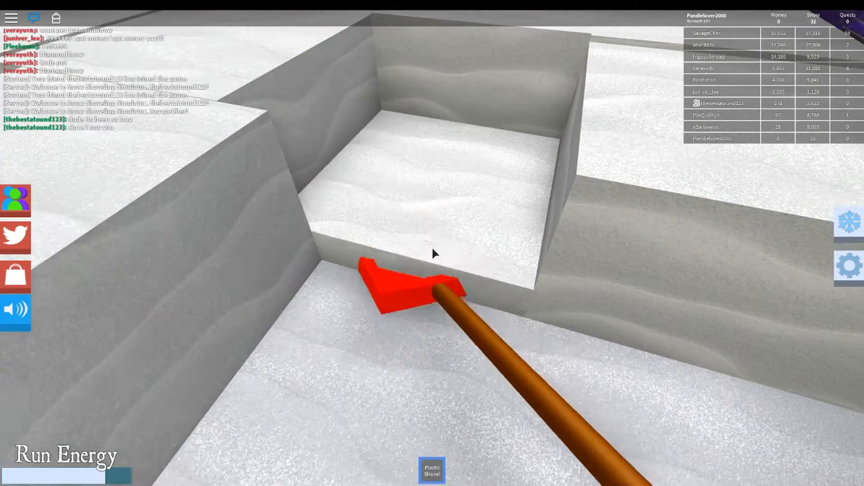
click(431, 254)
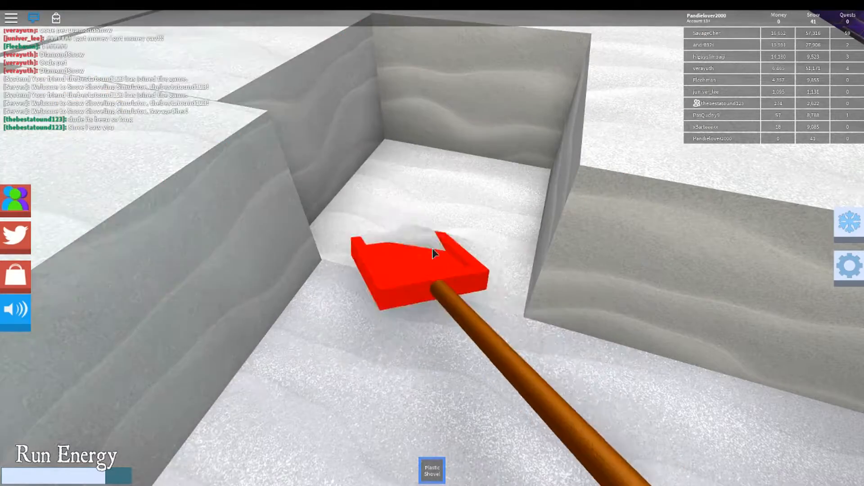
click(432, 254)
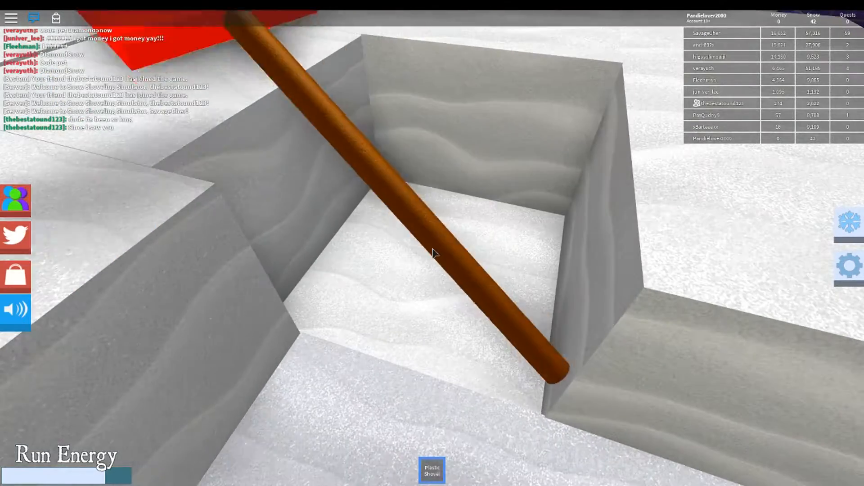